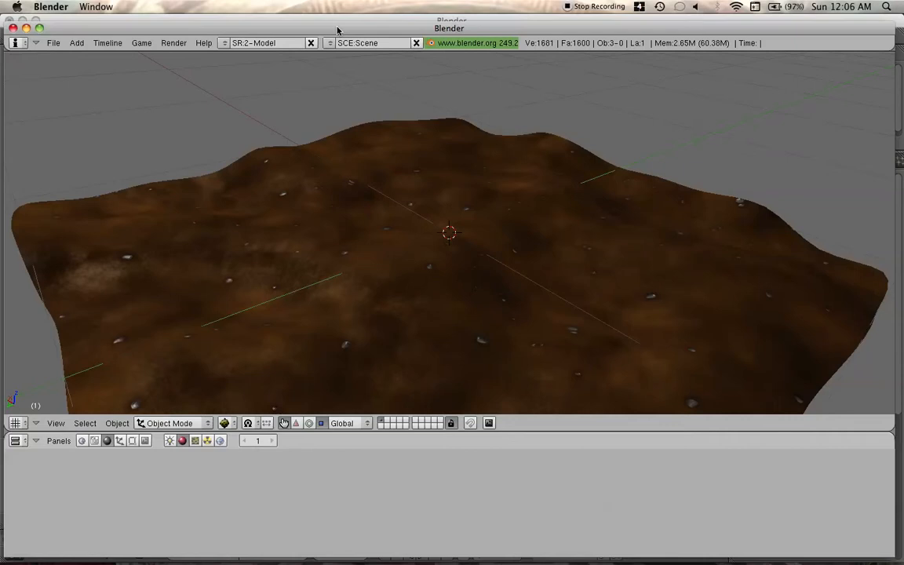
mouse_move(509, 317)
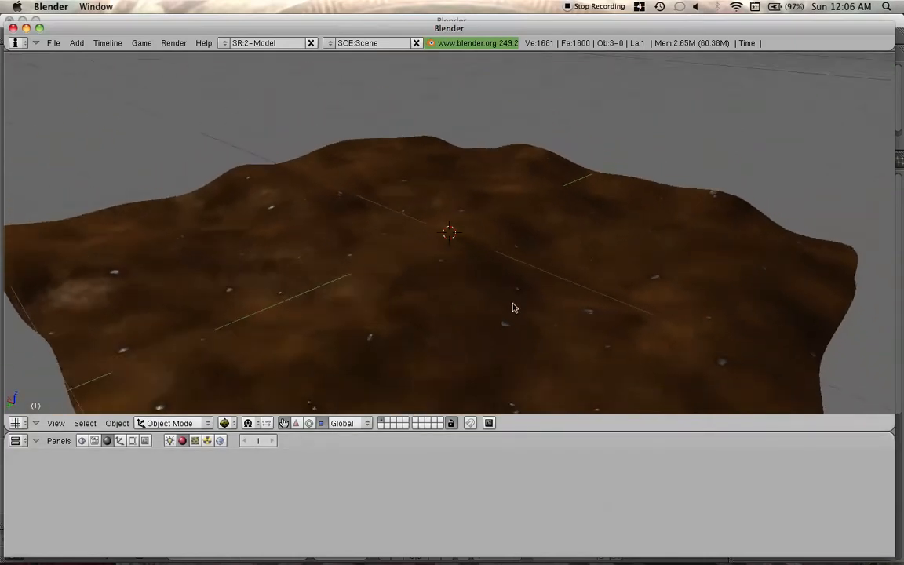
- Orbit the view around the brown textured landscape
left_click_drag(514, 308, 530, 305)
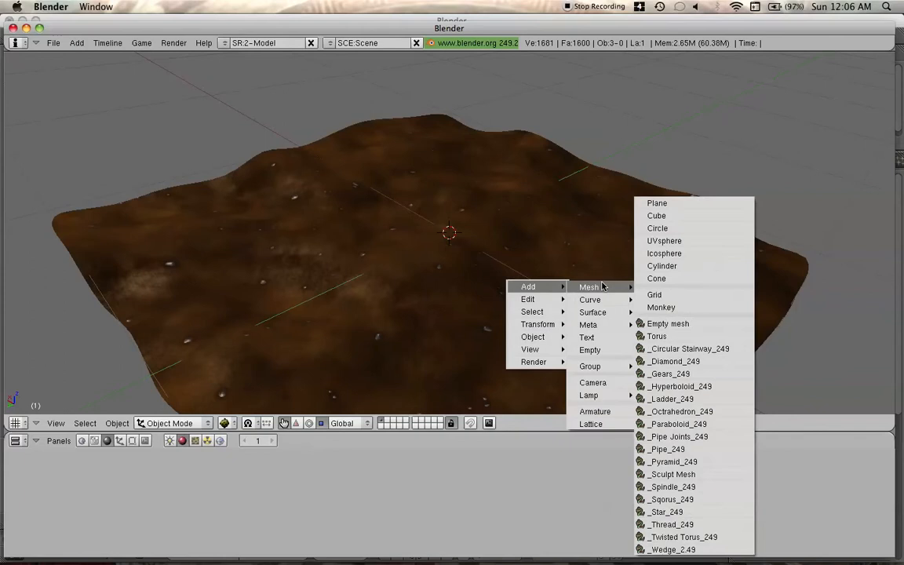
- Add a Plane mesh through the landscape and give it a new material
left_click(656, 204)
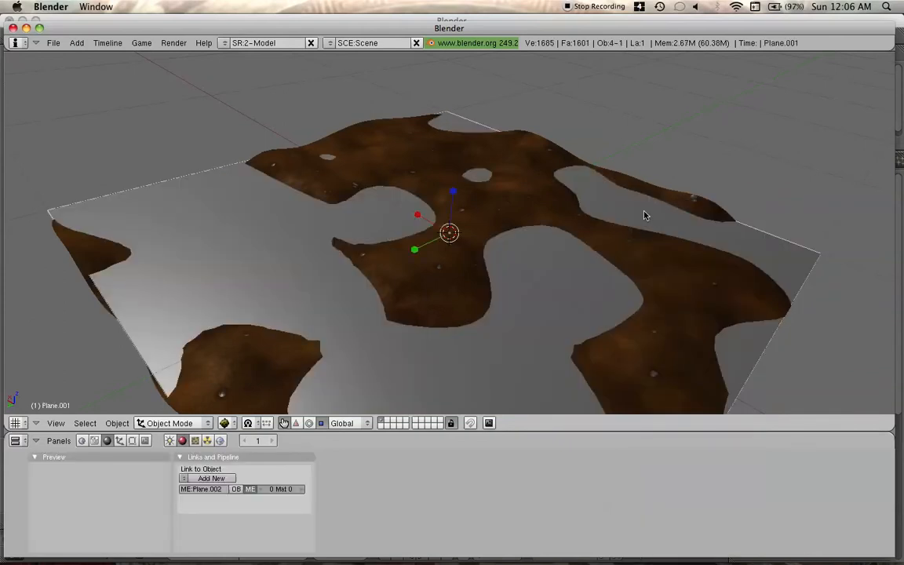
left_click(185, 477)
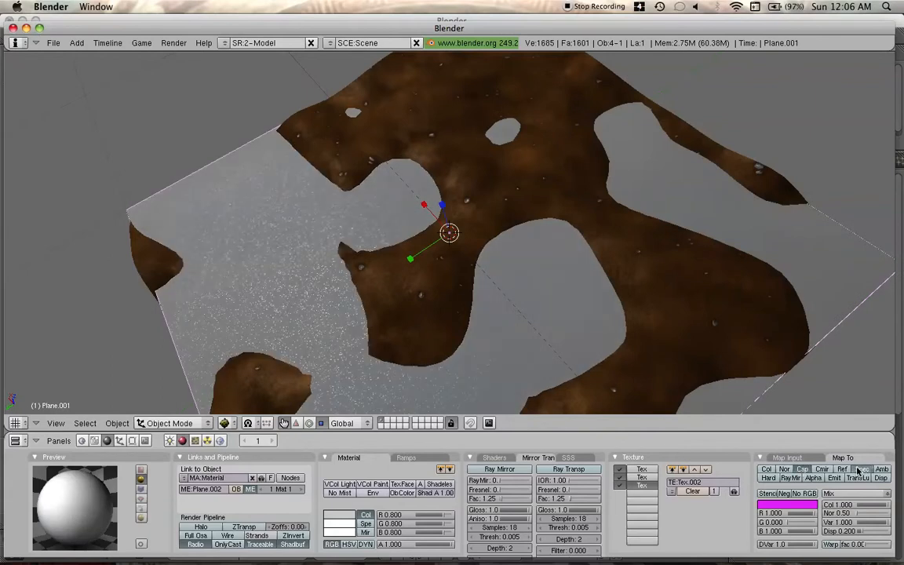
- Show the plane's texture settings for the snow normal-map image
left_click(795, 458)
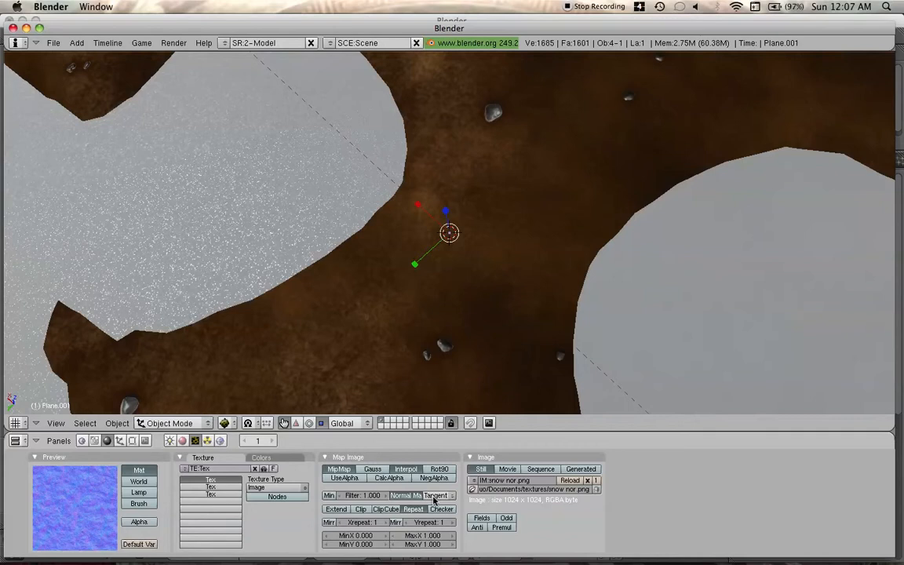
- Return to the material settings beside the bumpy white snow plane
left_click(182, 441)
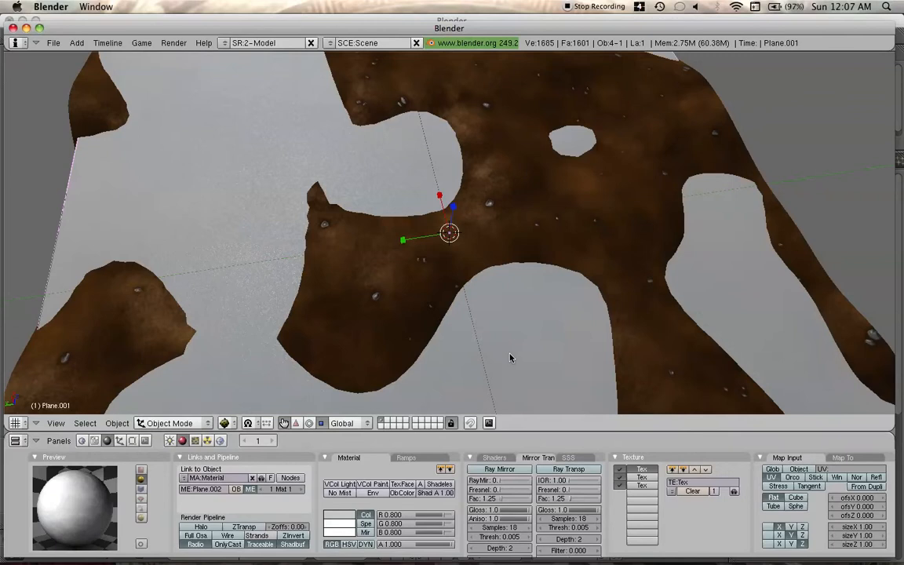
- Put the snow plane into Edit Mode ready for the Specials operations
key("Tab")
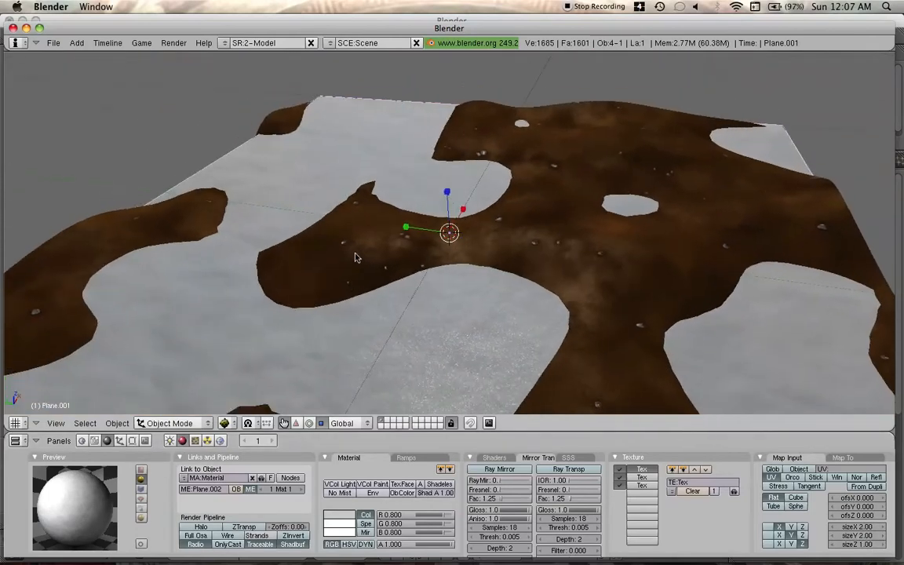
key("Tab")
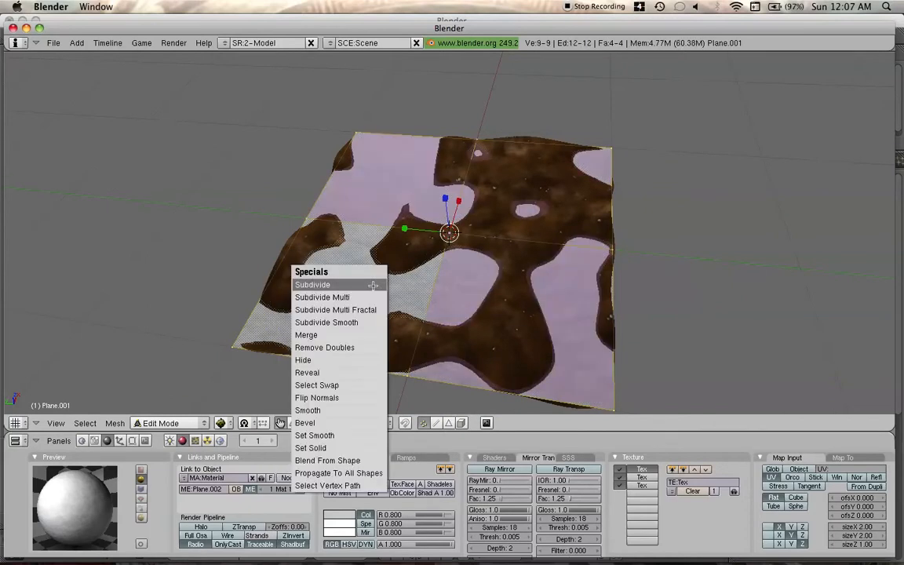
- Subdivide the plane twice into a fine grid and show its mesh editing settings
left_click(317, 286)
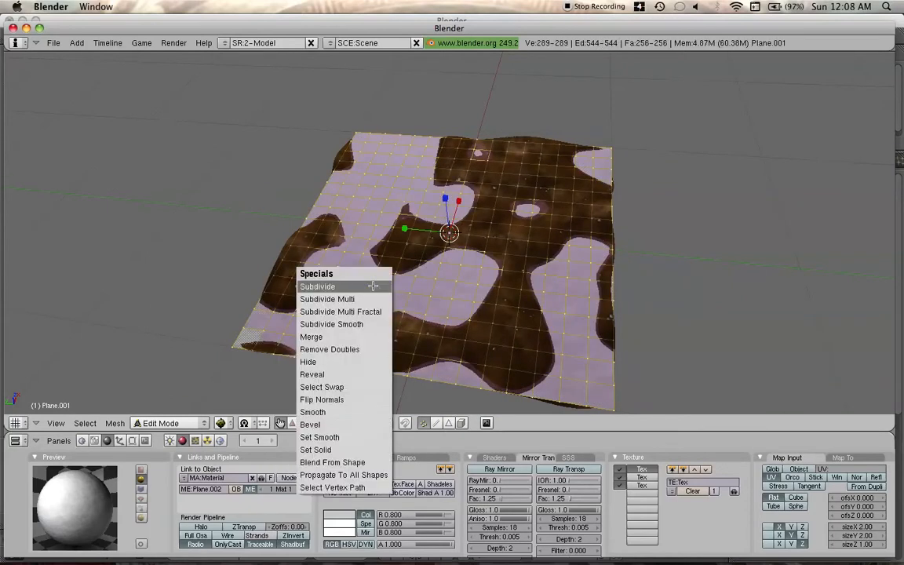
left_click(317, 286)
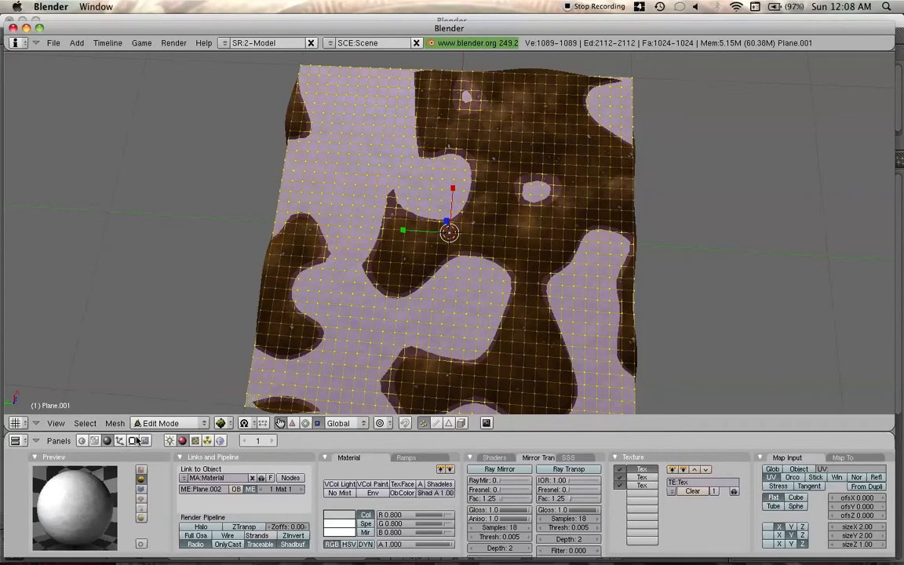
left_click(120, 443)
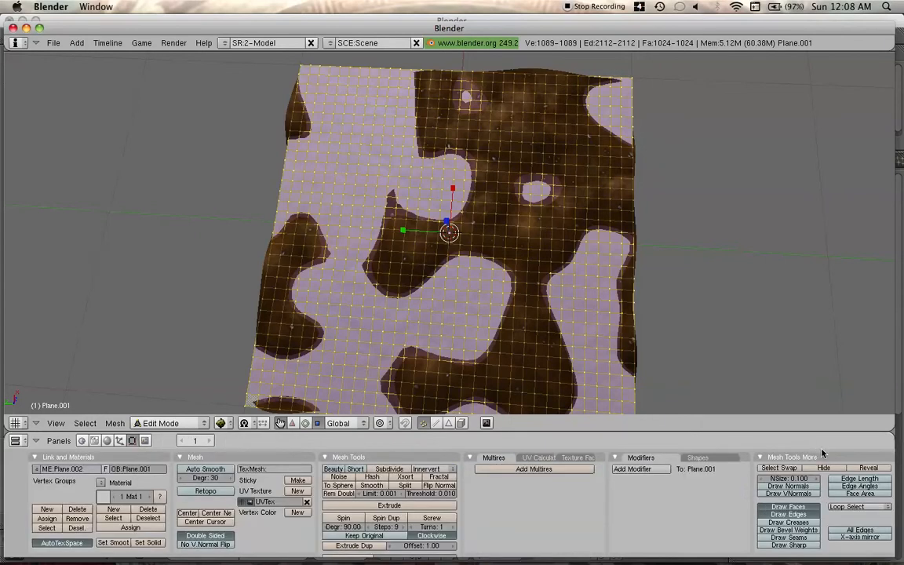
- Add a Shrinkwrap modifier so the subdivided plane wraps onto the landscape
left_click(640, 468)
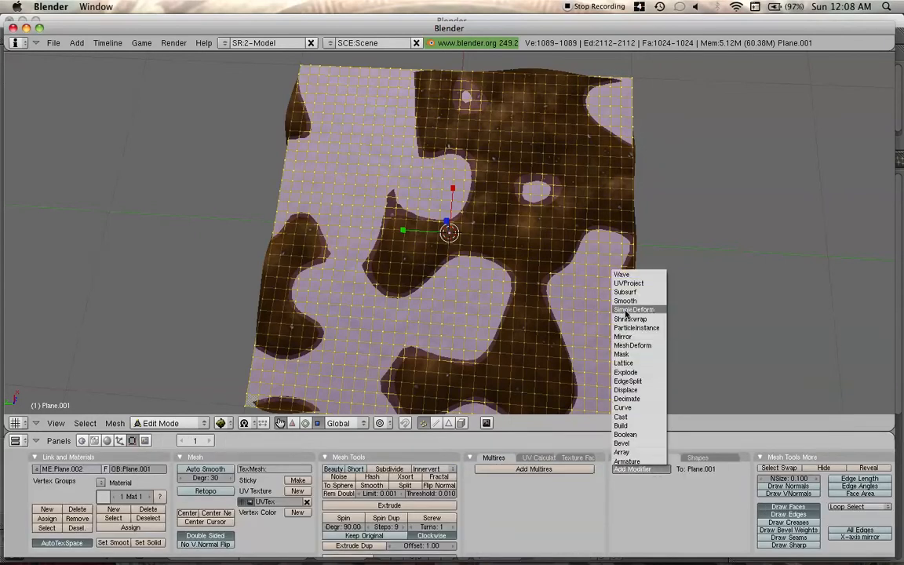
left_click(628, 319)
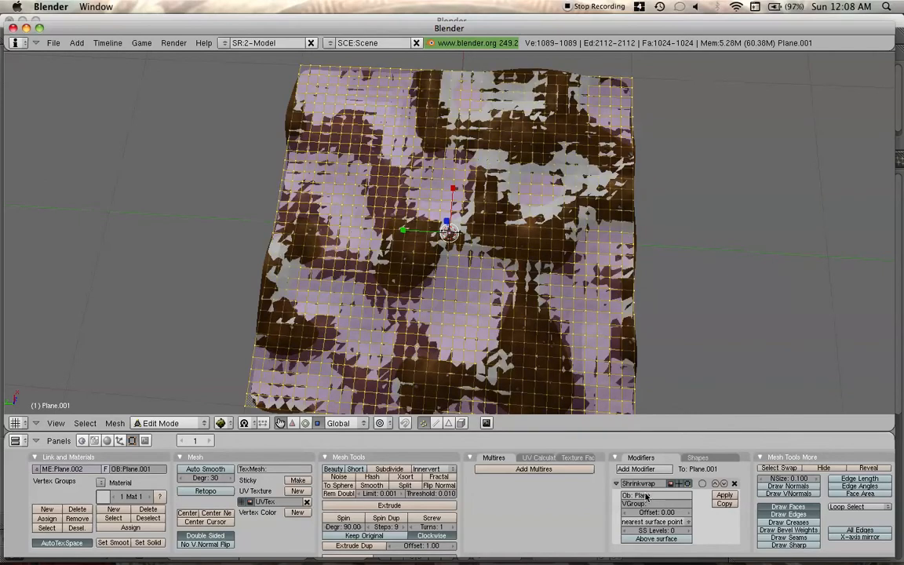
left_click(635, 468)
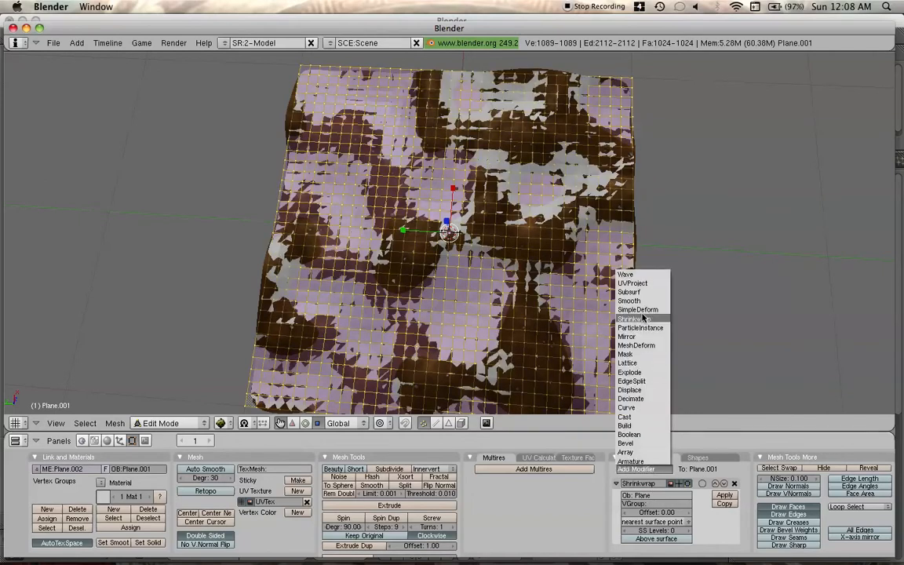
- Add a Subsurf modifier smoothing the wrapped plane into rounded snow drifts
left_click(628, 292)
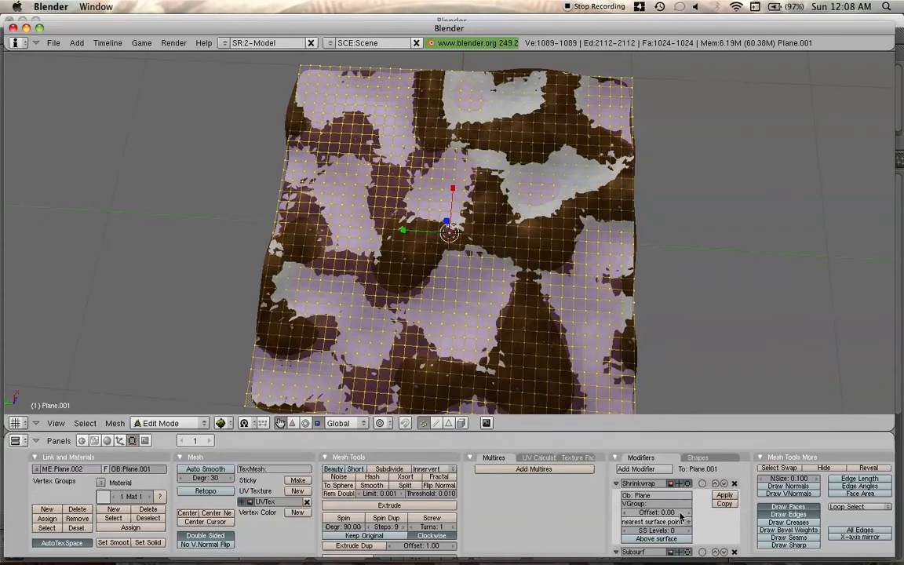
mouse_move(690, 517)
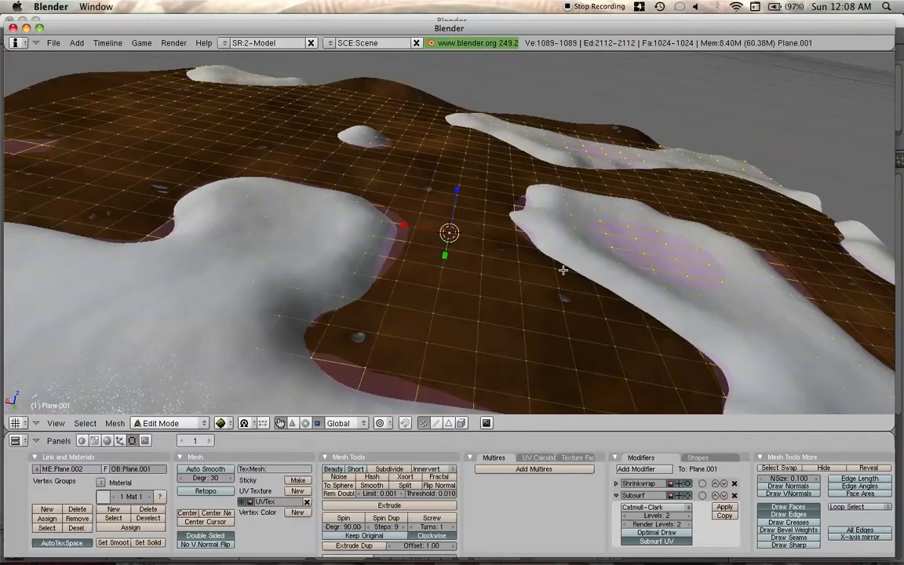
left_click_drag(562, 270, 510, 264)
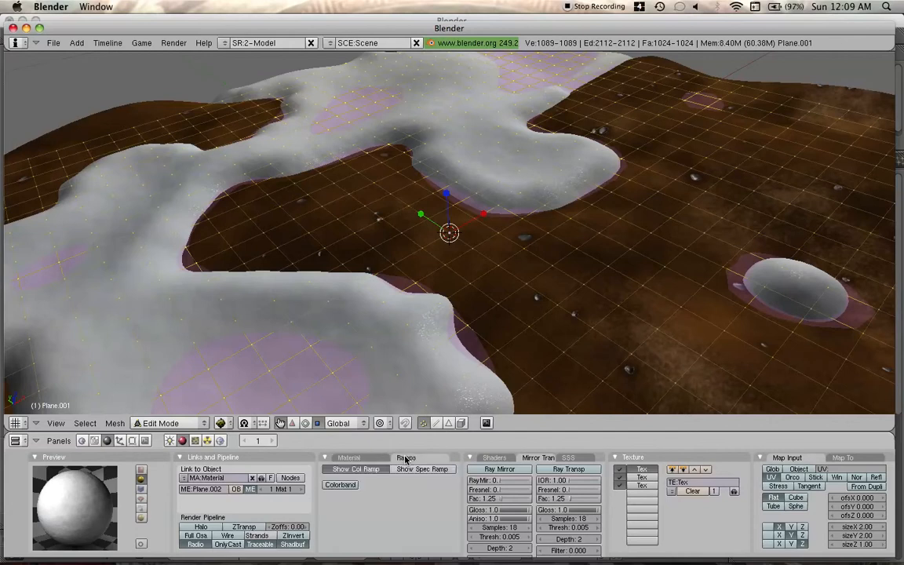
mouse_move(383, 459)
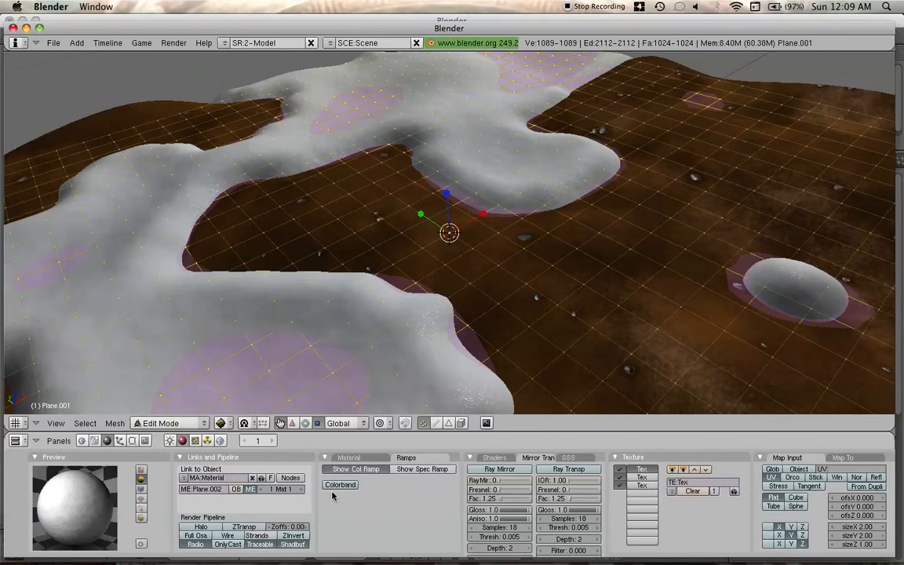
- Enable a colour ramp on the snow material tinting the drifts bright cyan
left_click(341, 485)
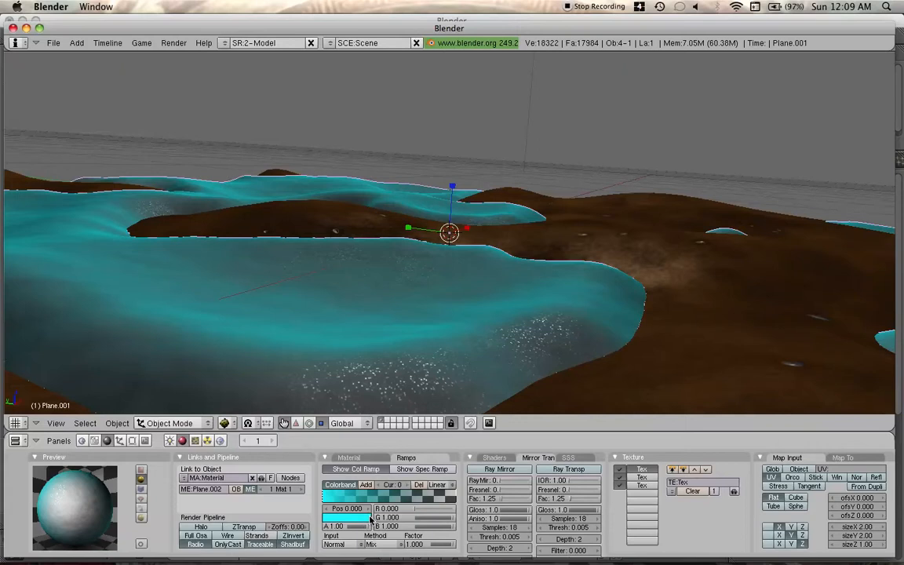
left_click_drag(452, 236, 380, 358)
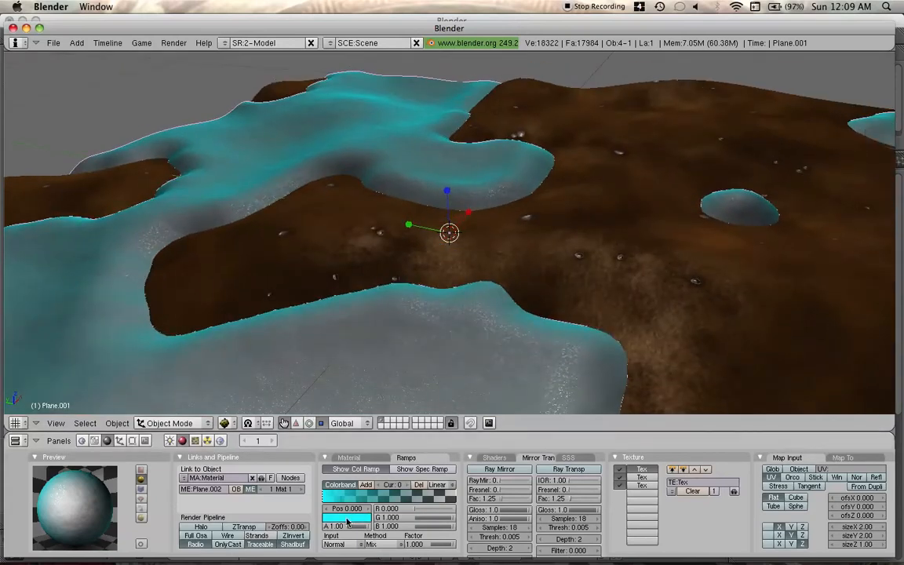
- Shift the ramp stop's colour from cyan to a pale grey-blue snow highlight
left_click(333, 518)
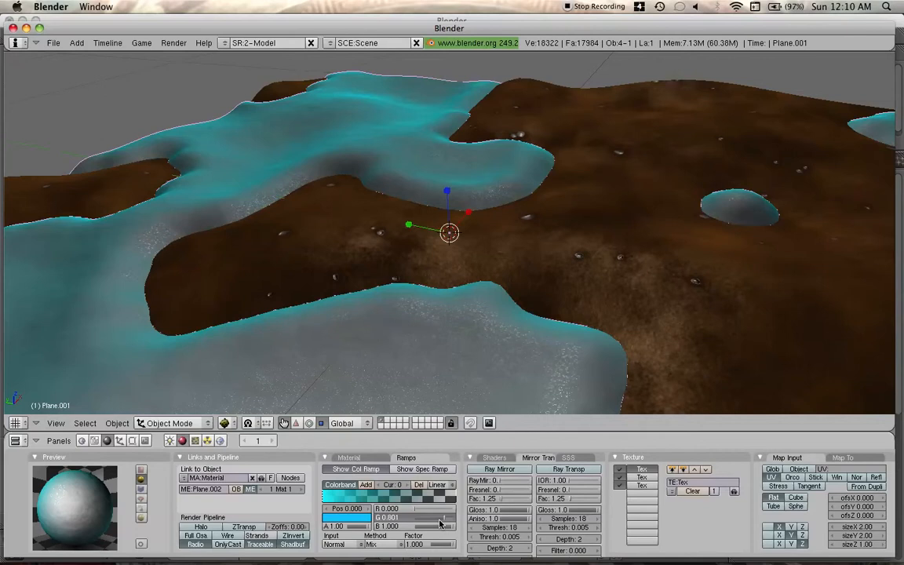
left_click_drag(385, 518, 442, 518)
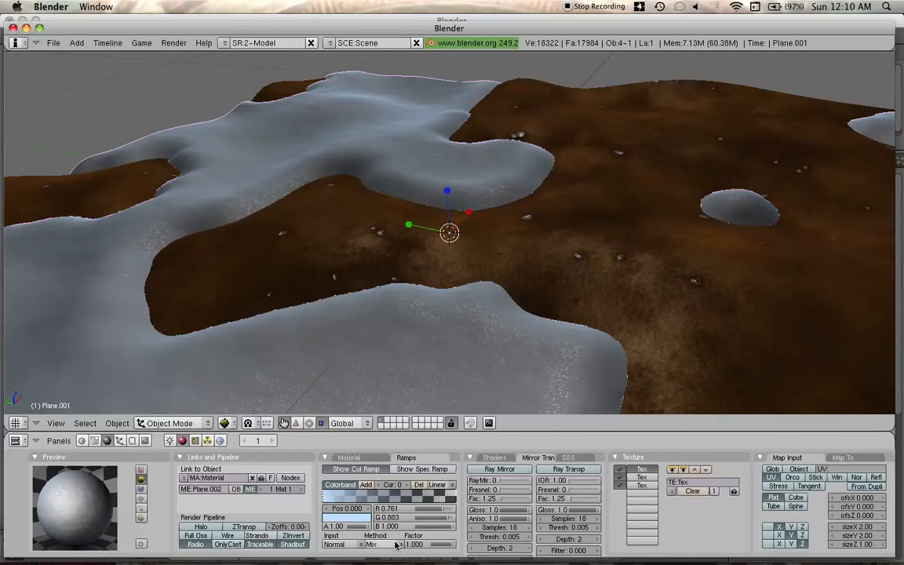
- Switch the snow ramp's blending method to Add so the drifts turn bright white
left_click(375, 546)
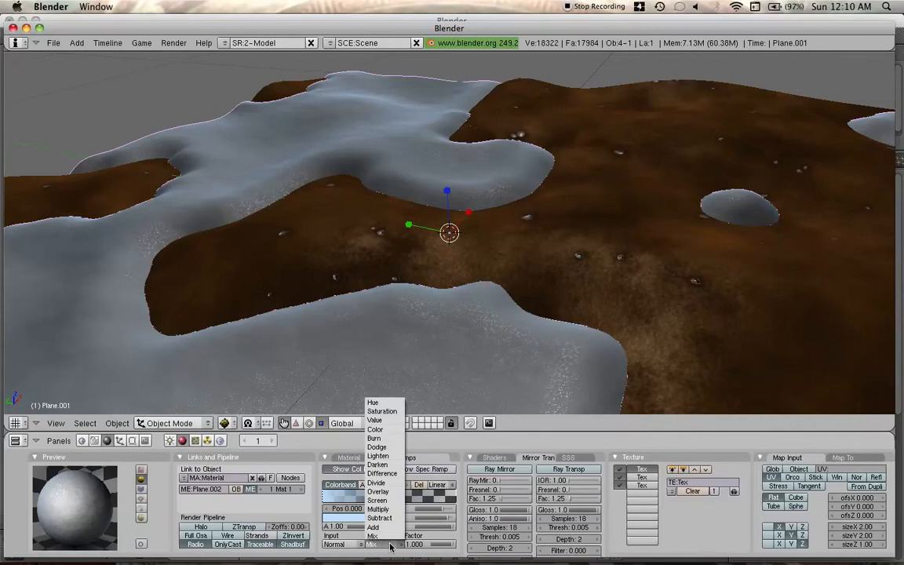
left_click(370, 547)
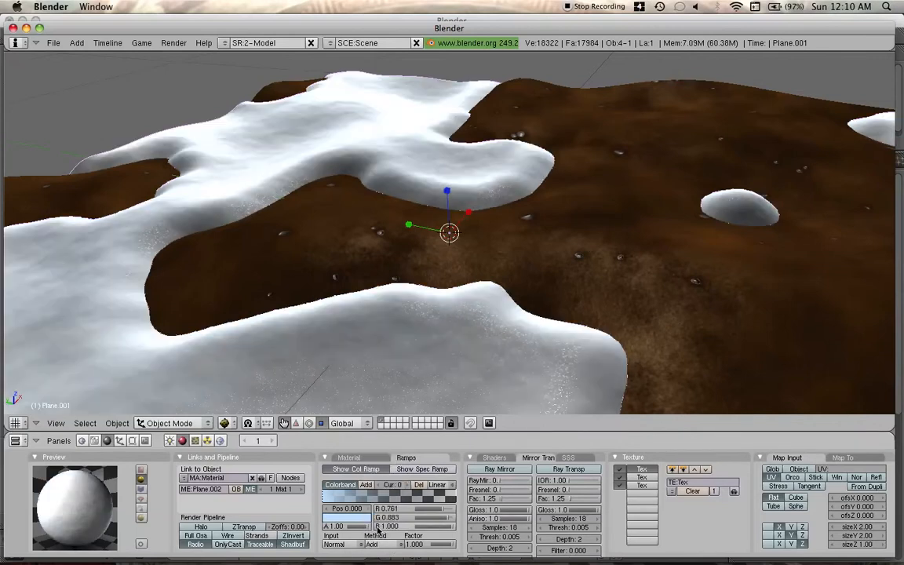
mouse_move(417, 250)
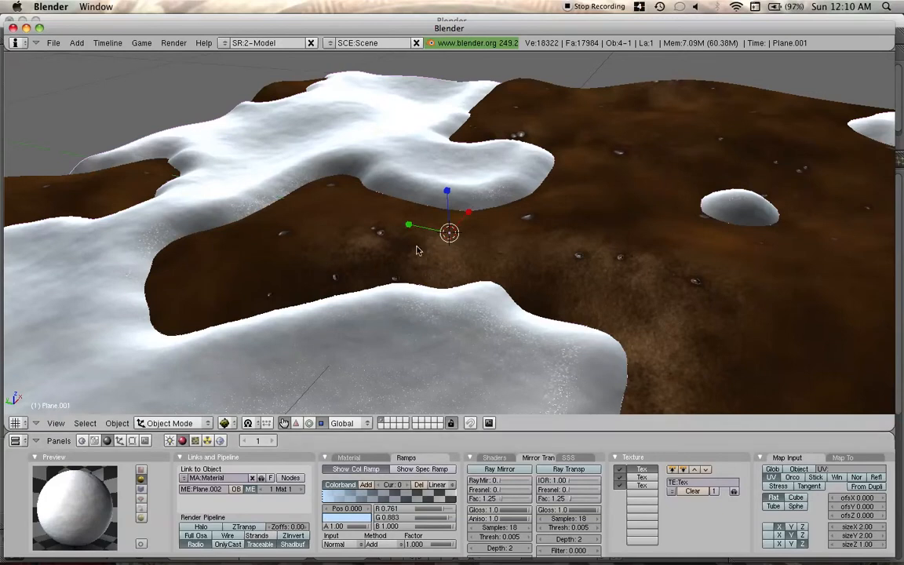
mouse_move(353, 522)
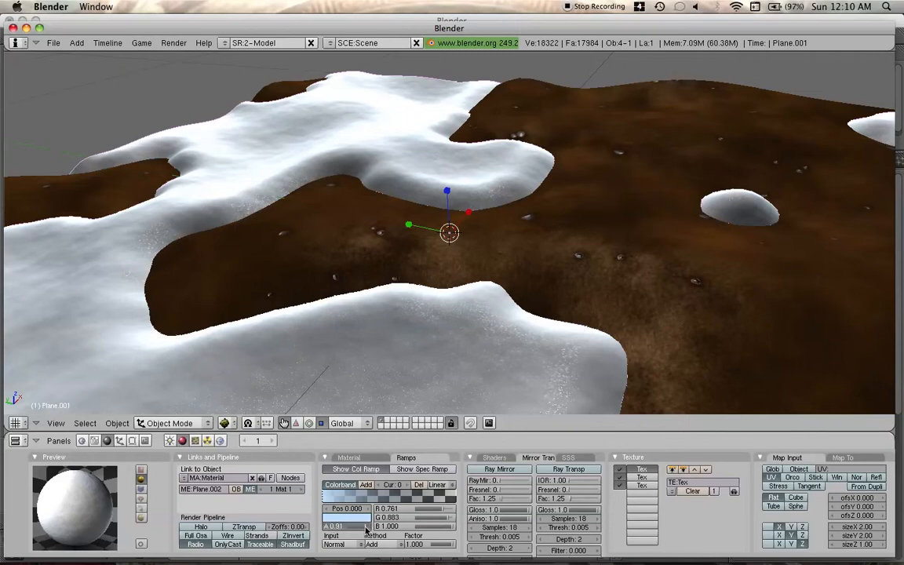
- Orbit the viewport around the terrain to inspect the white snow coverage
left_click_drag(385, 525, 362, 526)
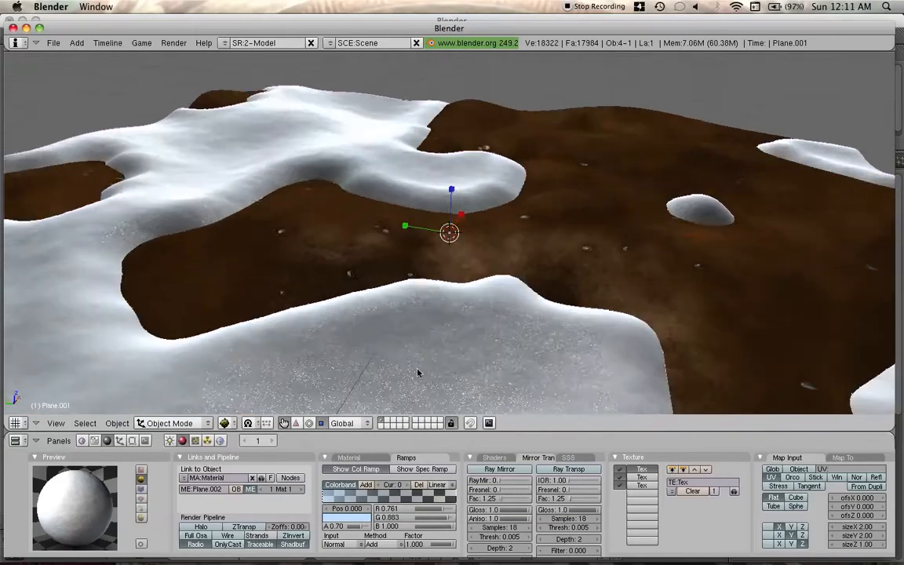
left_click_drag(418, 374, 418, 337)
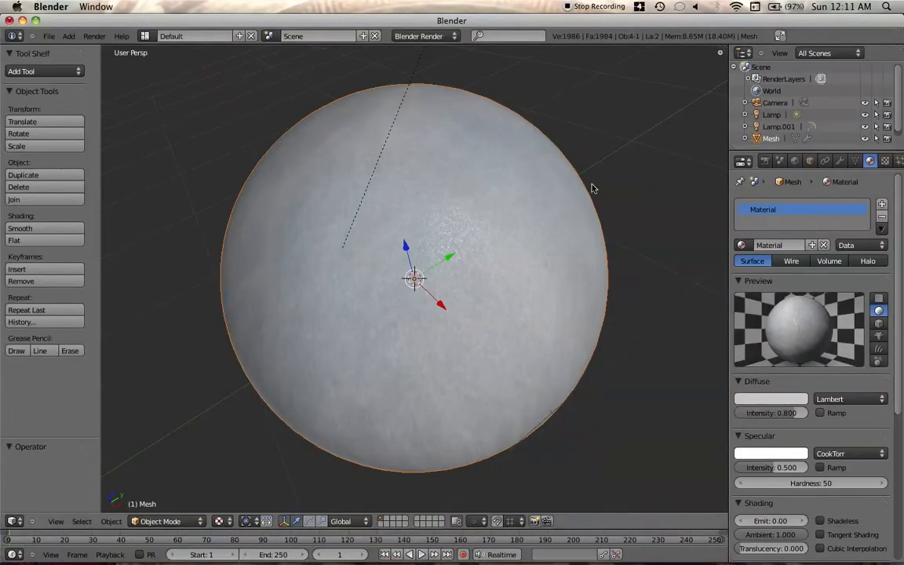
mouse_move(430, 343)
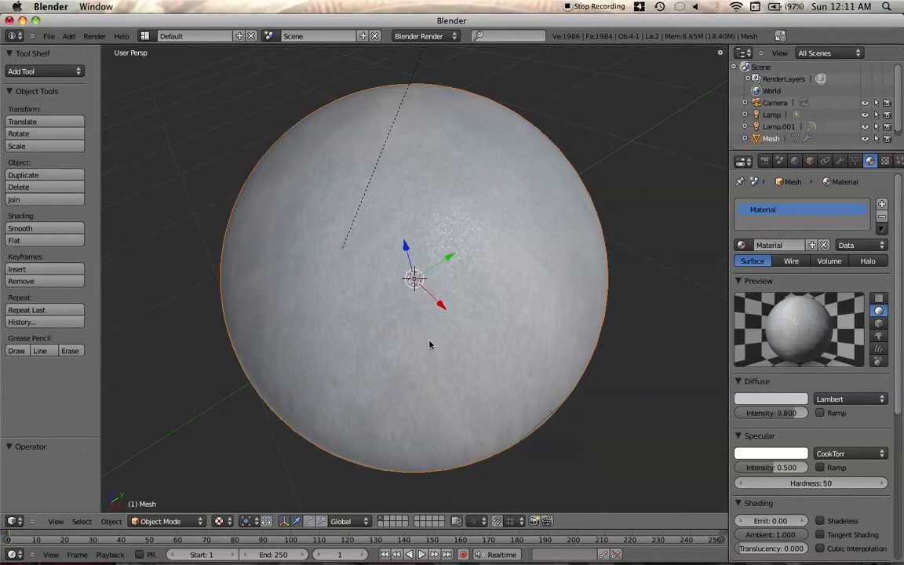
mouse_move(828, 414)
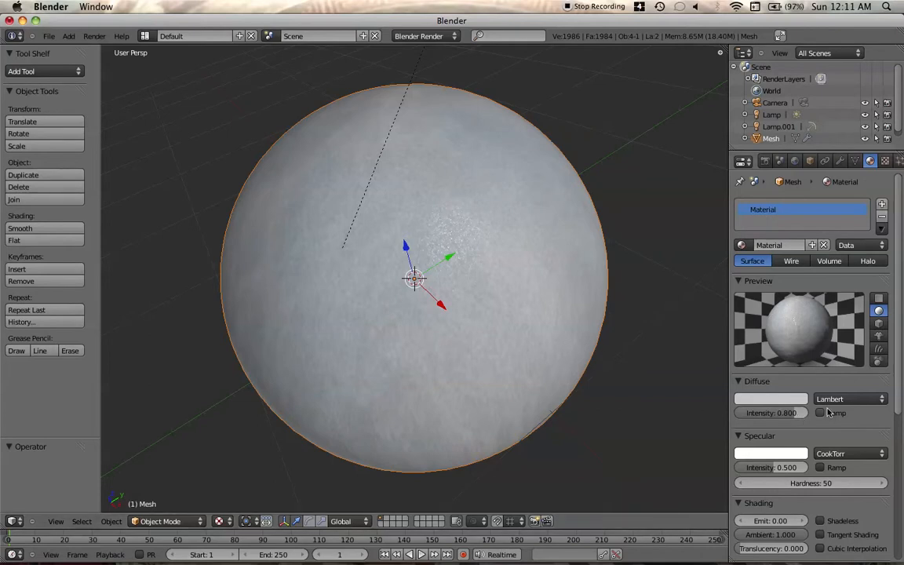
mouse_move(824, 415)
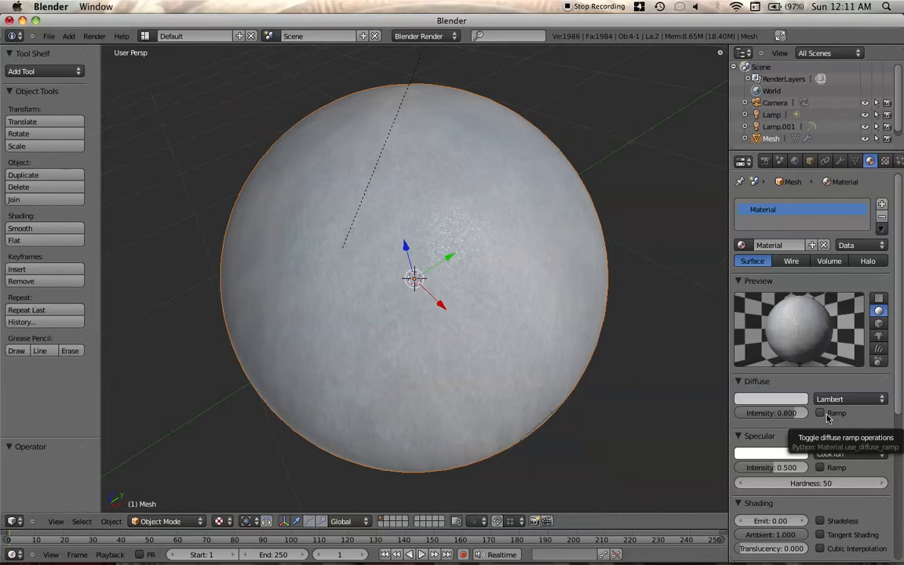
- Enable the diffuse Ramp on the sphere's material, giving it cyan patches
left_click(823, 412)
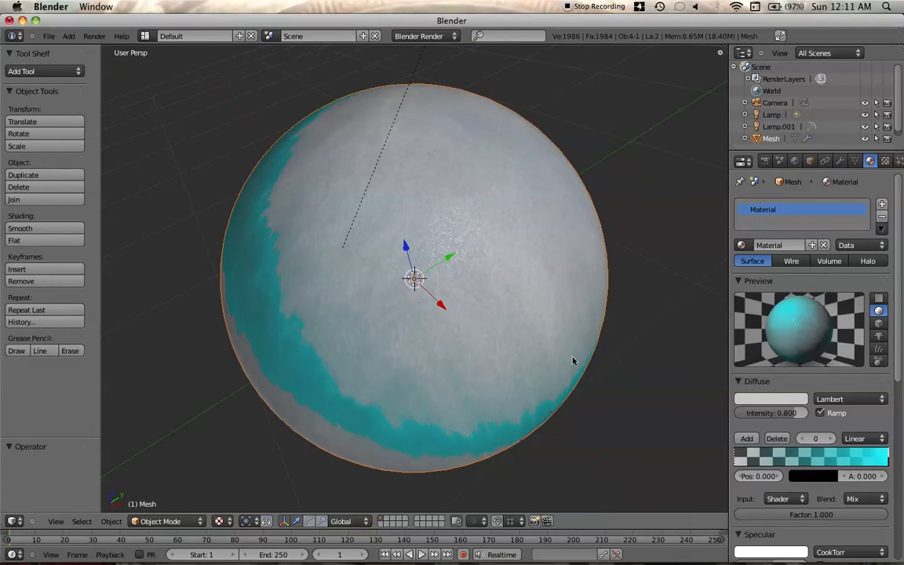
mouse_move(784, 499)
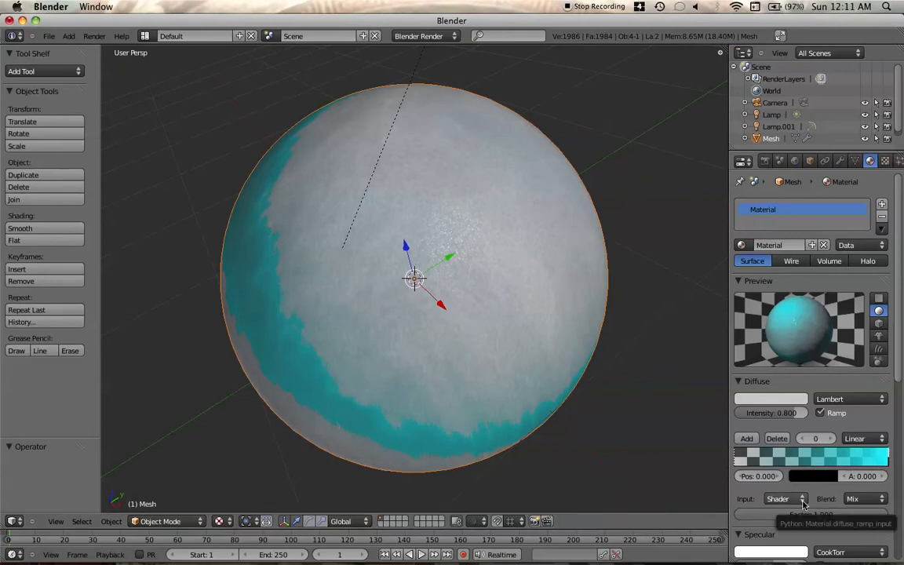
- Set the diffuse ramp Input to Normal so the cyan forms an even rim
left_click(785, 499)
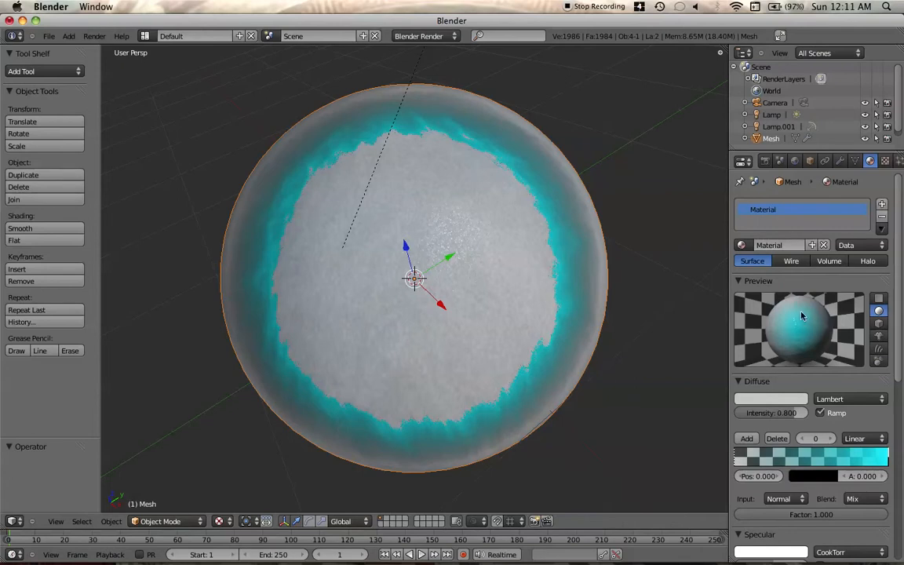
mouse_move(789, 302)
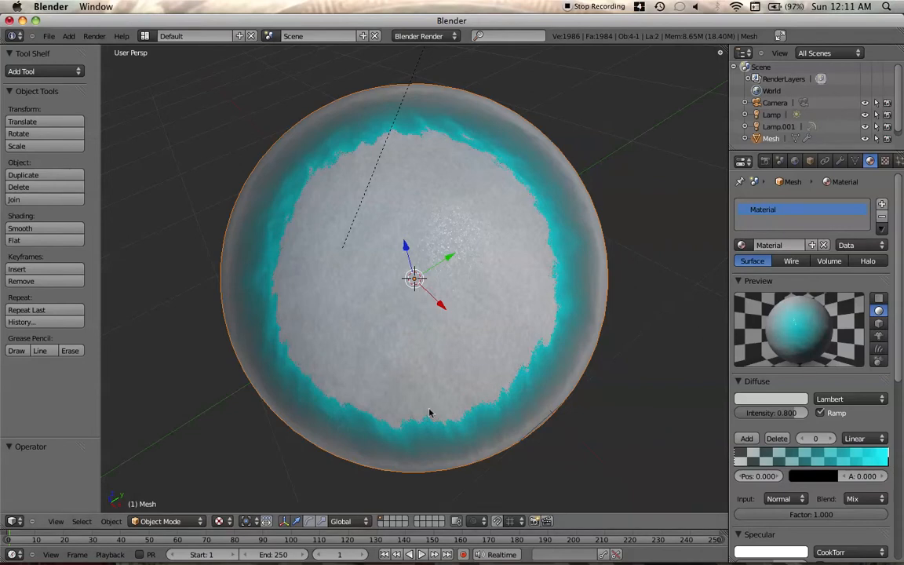
mouse_move(82, 266)
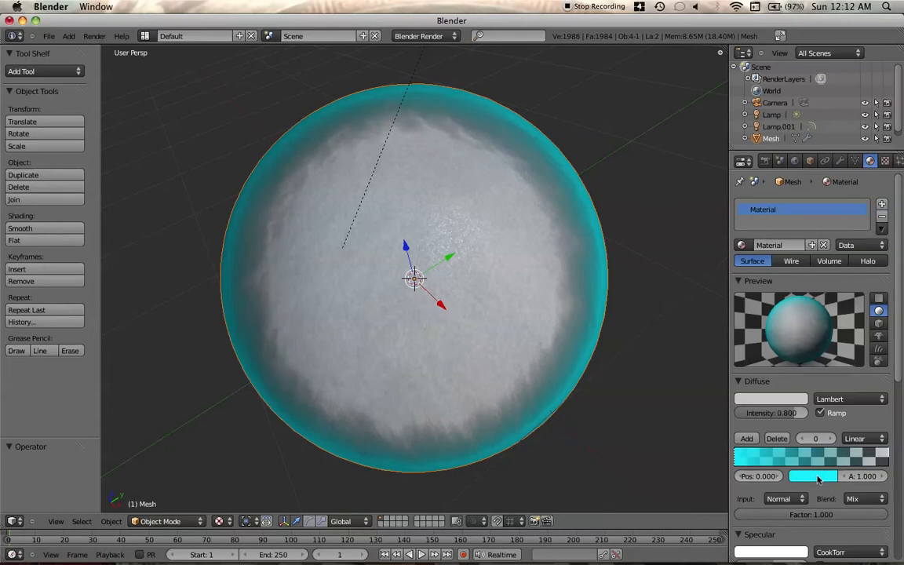
- Change the ramp colour to a pale tone for a soft bright white rim
left_click(797, 477)
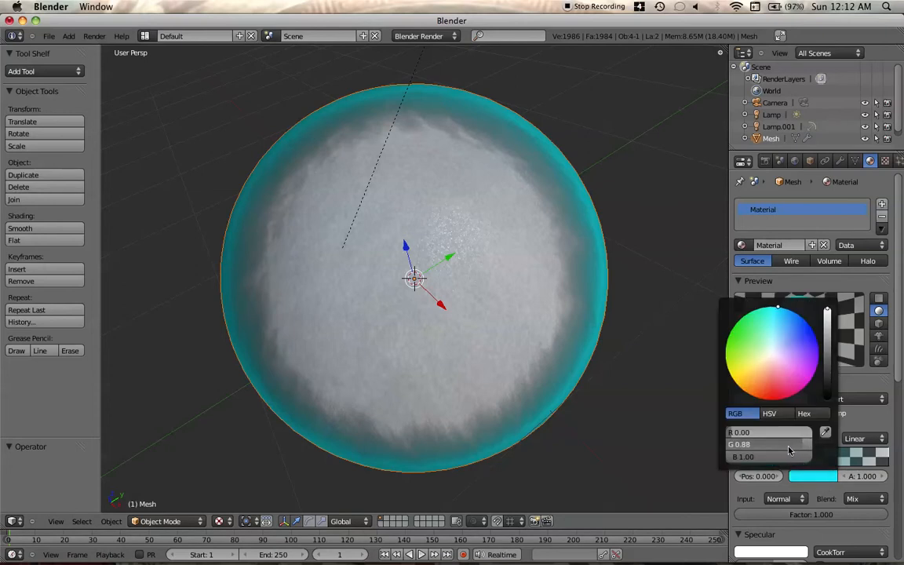
left_click(776, 311)
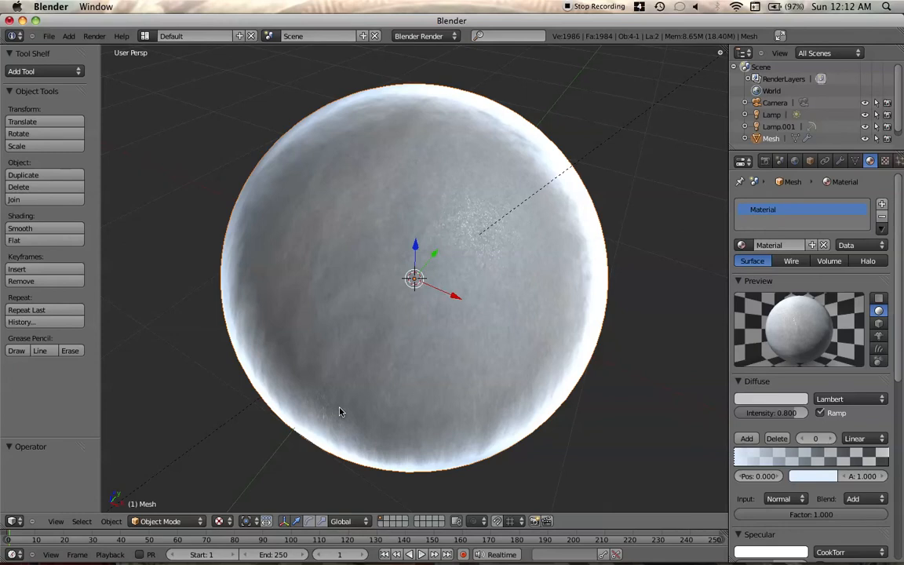
mouse_move(638, 13)
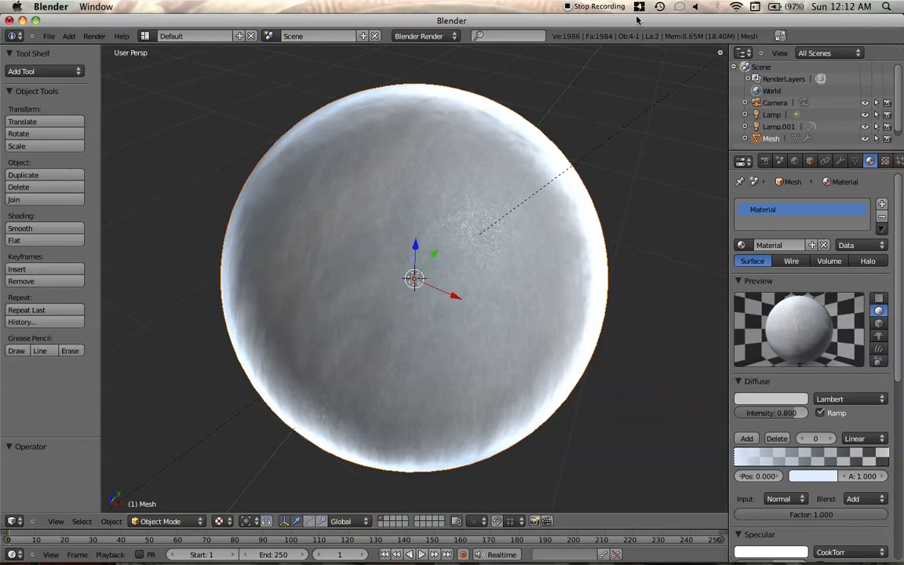